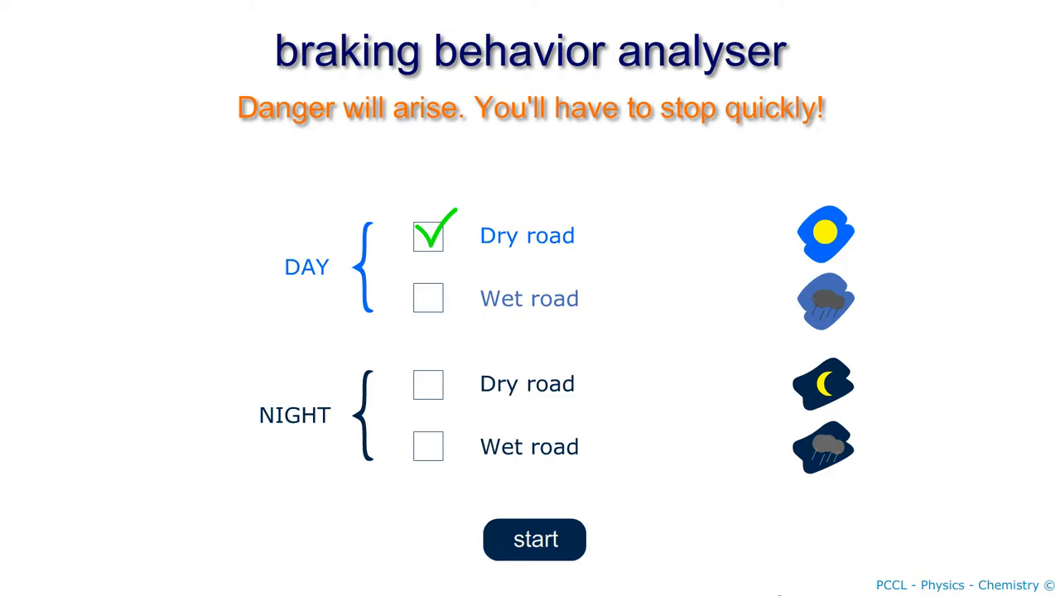
# Start the day dry-road braking simulation to brake at about 40 km/h
pyautogui.click(534, 539)
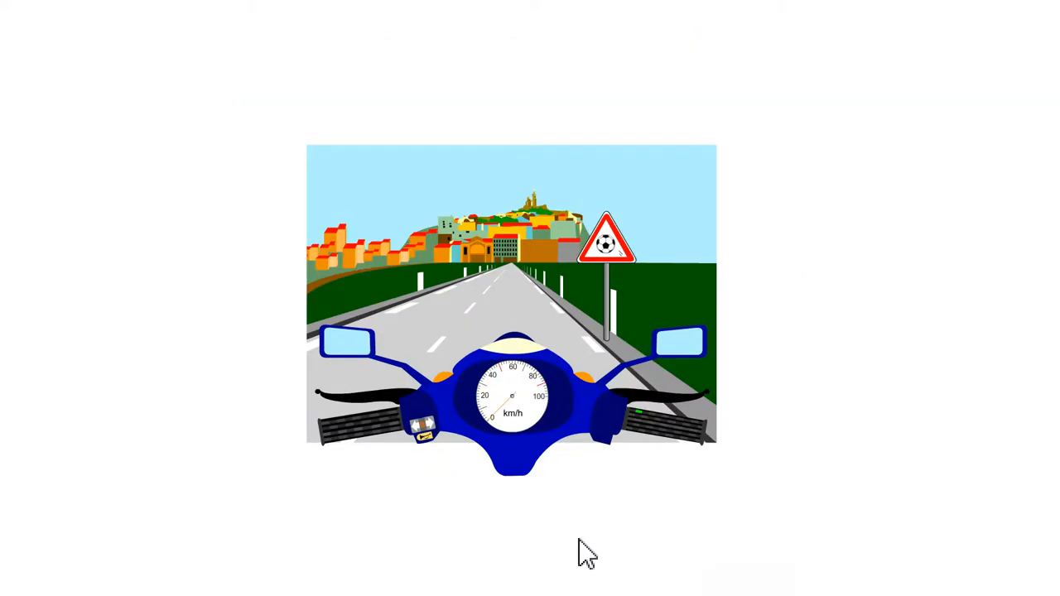
pyautogui.moveTo(590, 551)
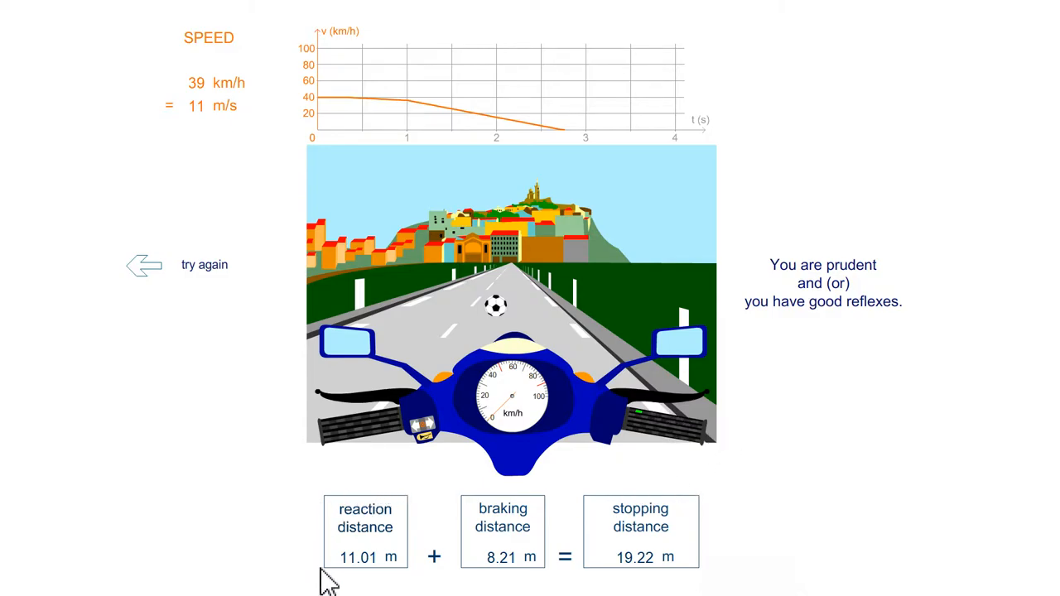
pyautogui.moveTo(287, 537)
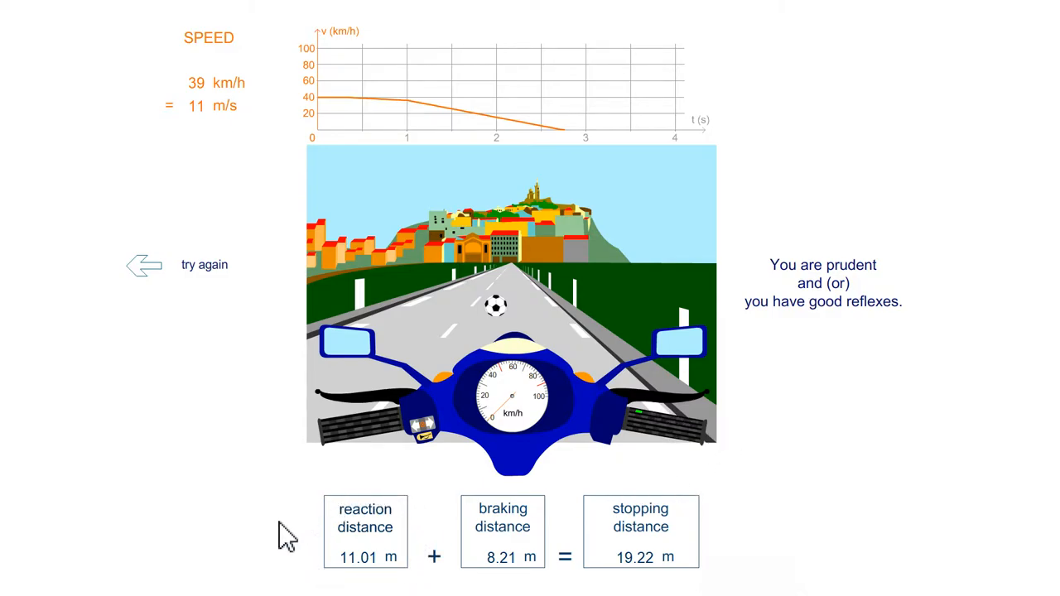
pyautogui.moveTo(443, 506)
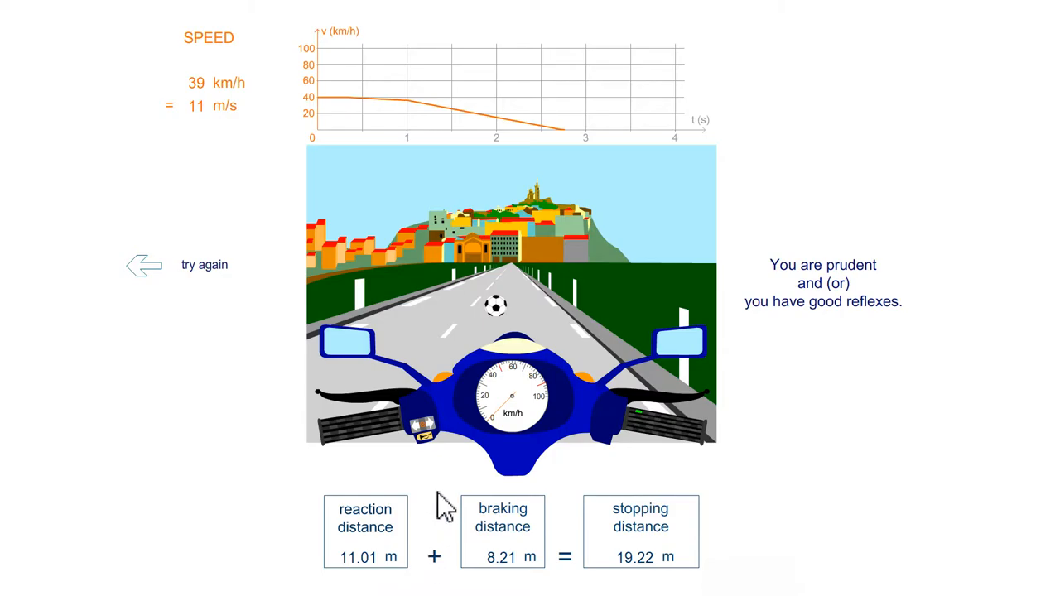
pyautogui.moveTo(367, 120)
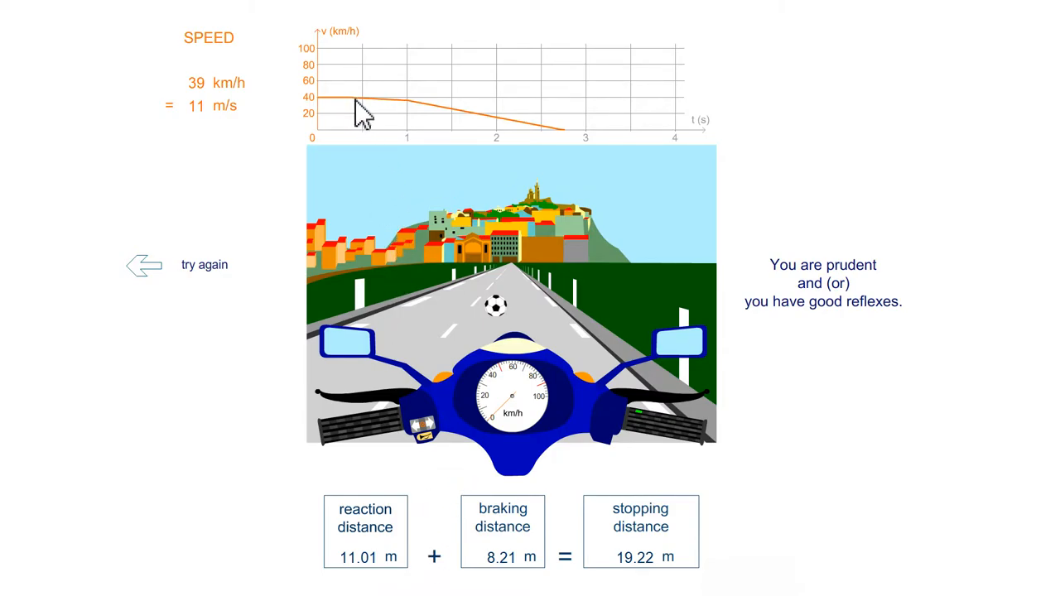
pyautogui.moveTo(404, 115)
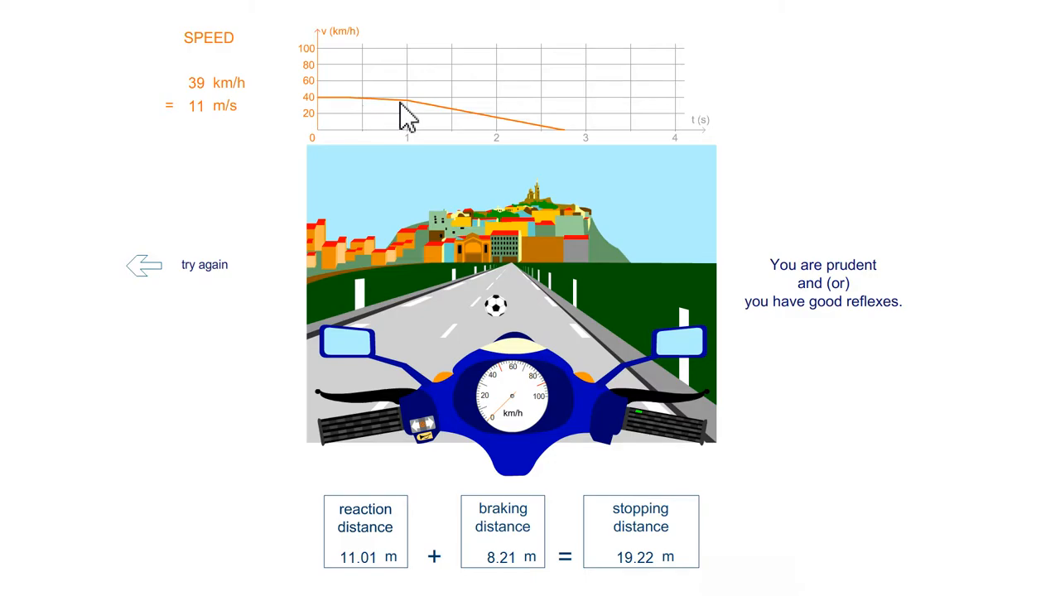
pyautogui.moveTo(439, 285)
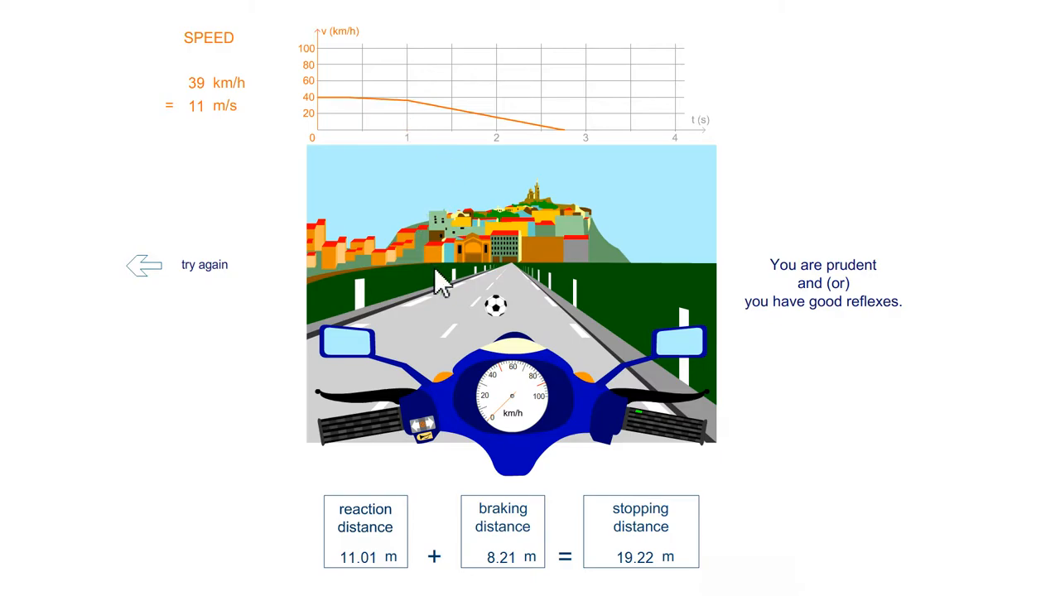
pyautogui.moveTo(435, 517)
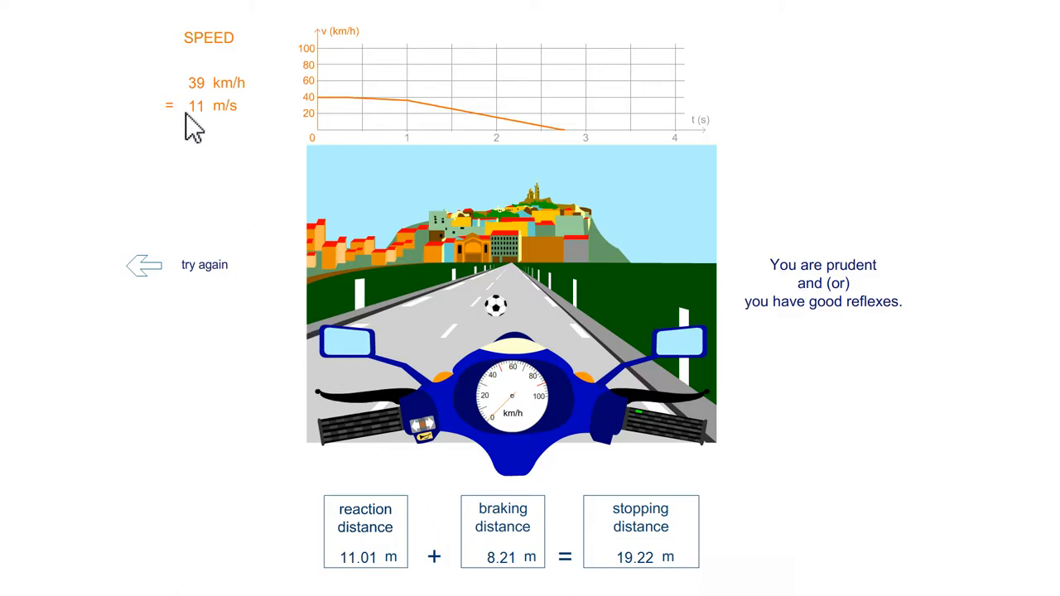
pyautogui.moveTo(308, 136)
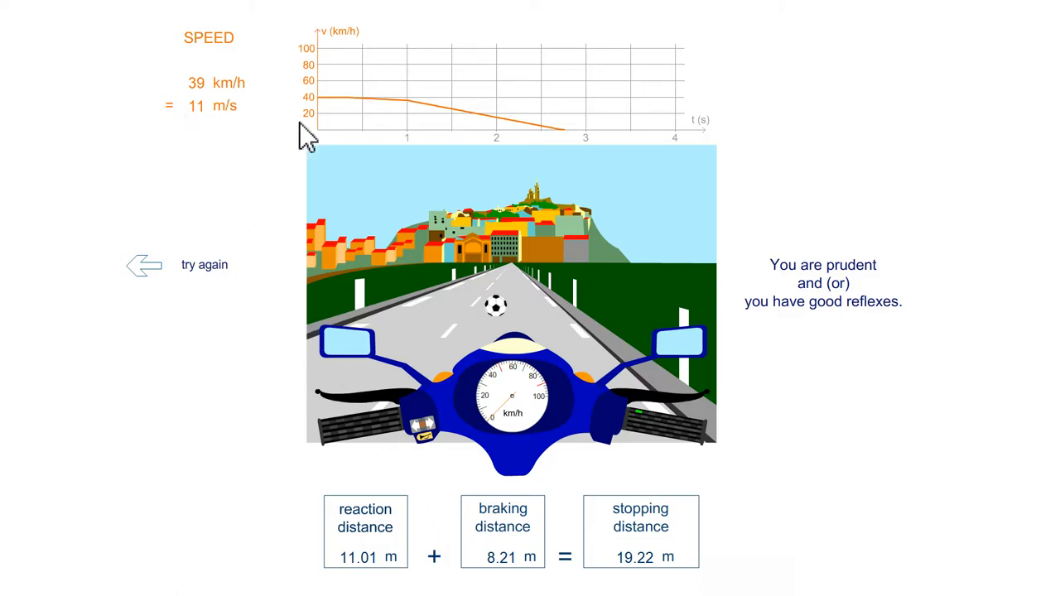
pyautogui.moveTo(393, 563)
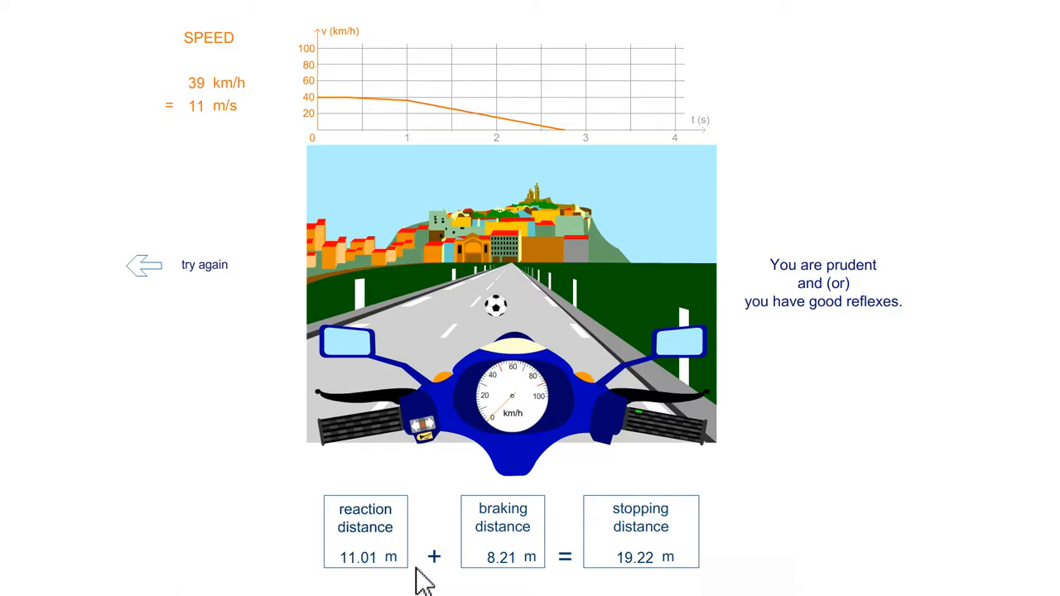
pyautogui.moveTo(409, 571)
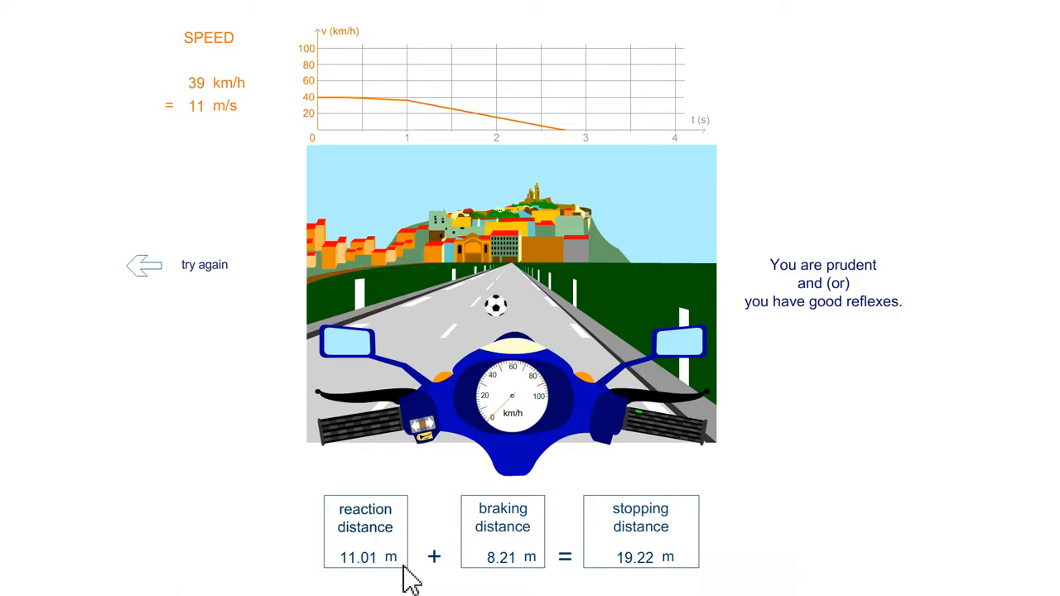
pyautogui.moveTo(453, 520)
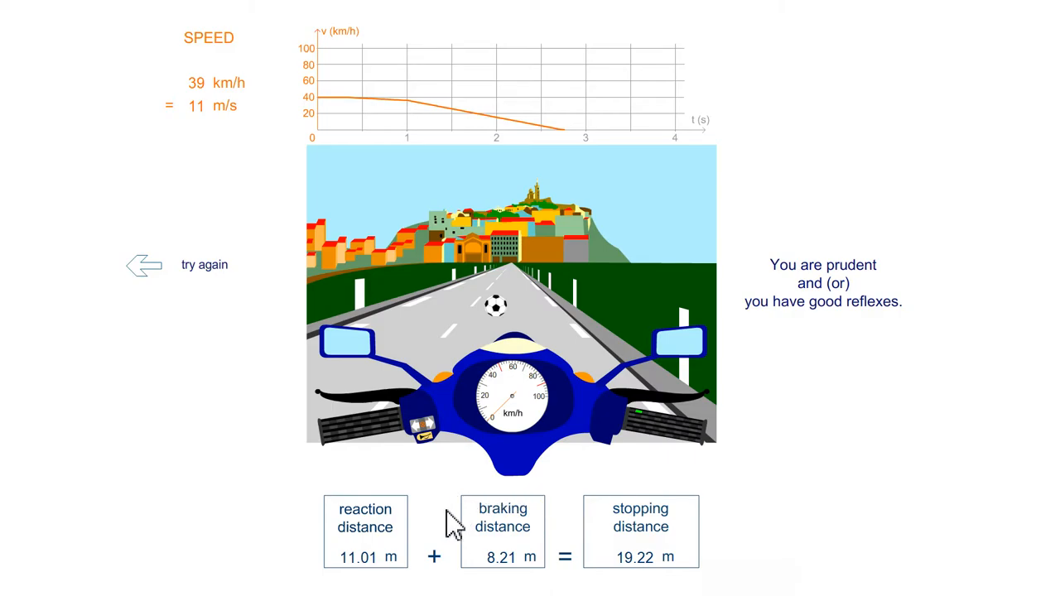
pyautogui.moveTo(528, 584)
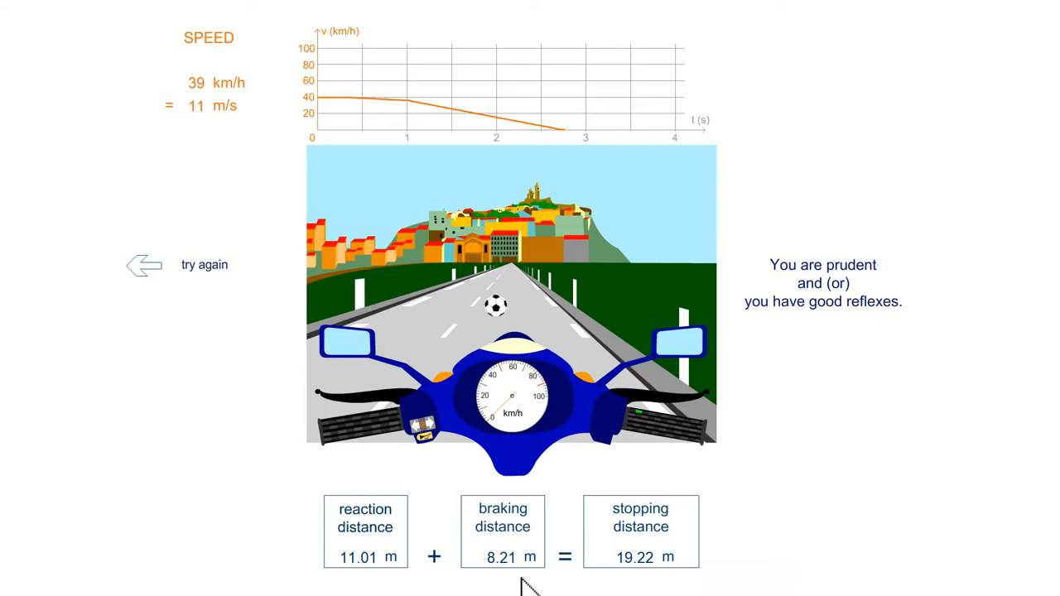
pyautogui.moveTo(717, 584)
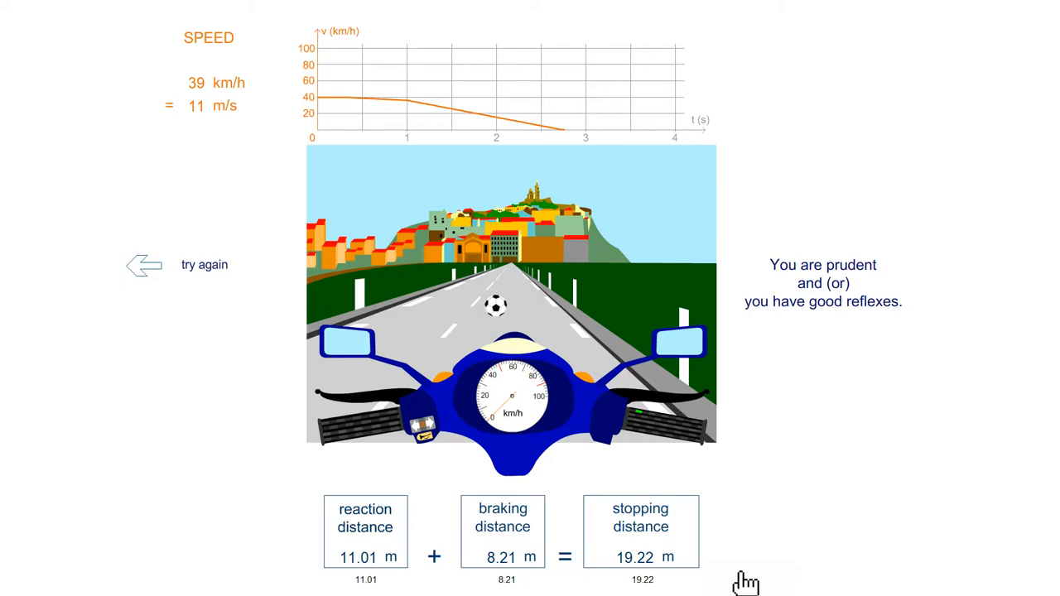
pyautogui.moveTo(204, 264)
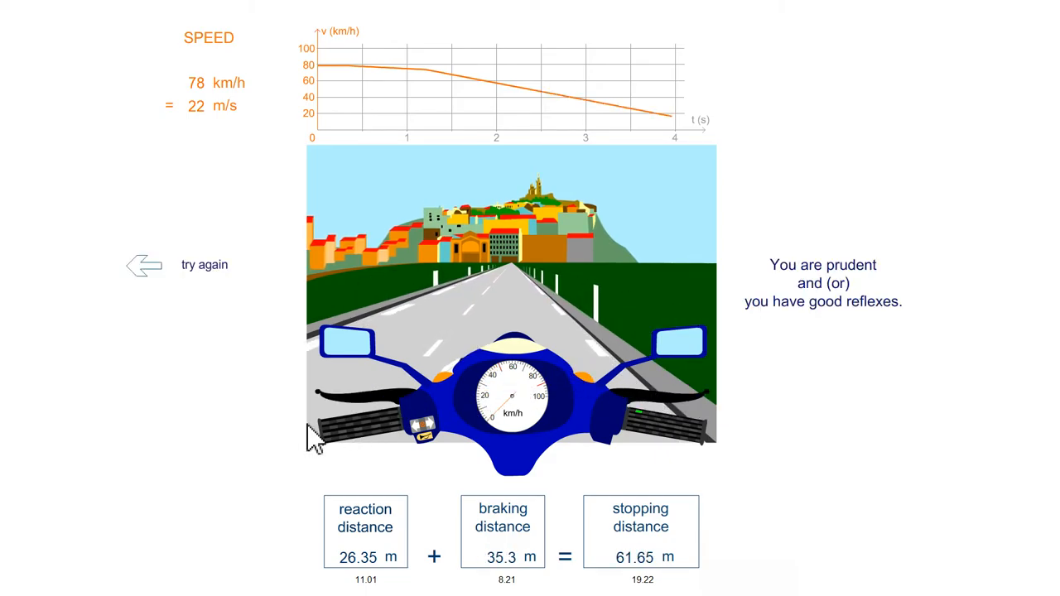
pyautogui.moveTo(308, 443)
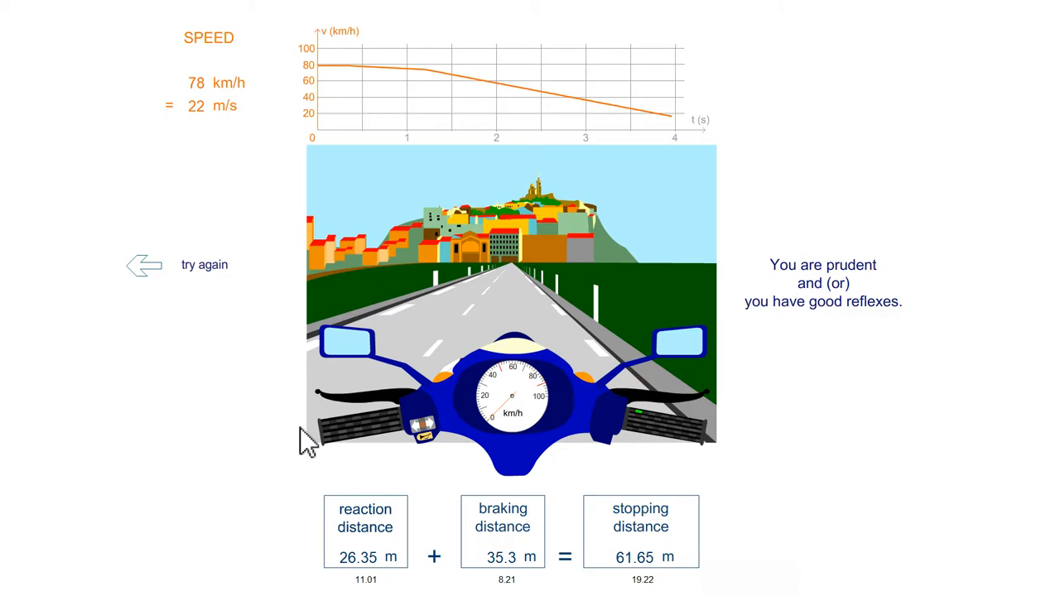
pyautogui.moveTo(304, 454)
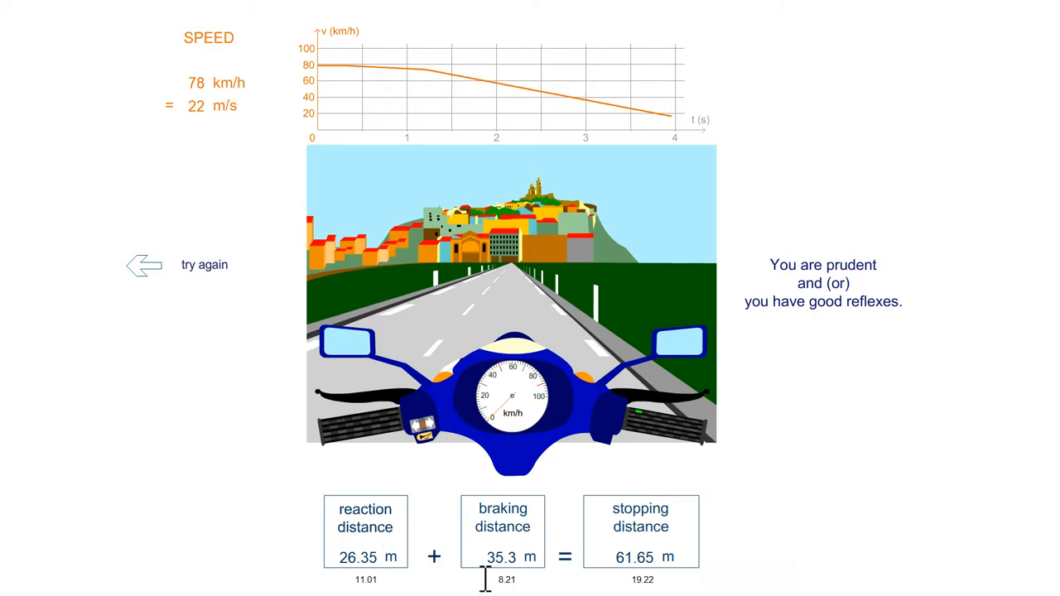
pyautogui.moveTo(542, 568)
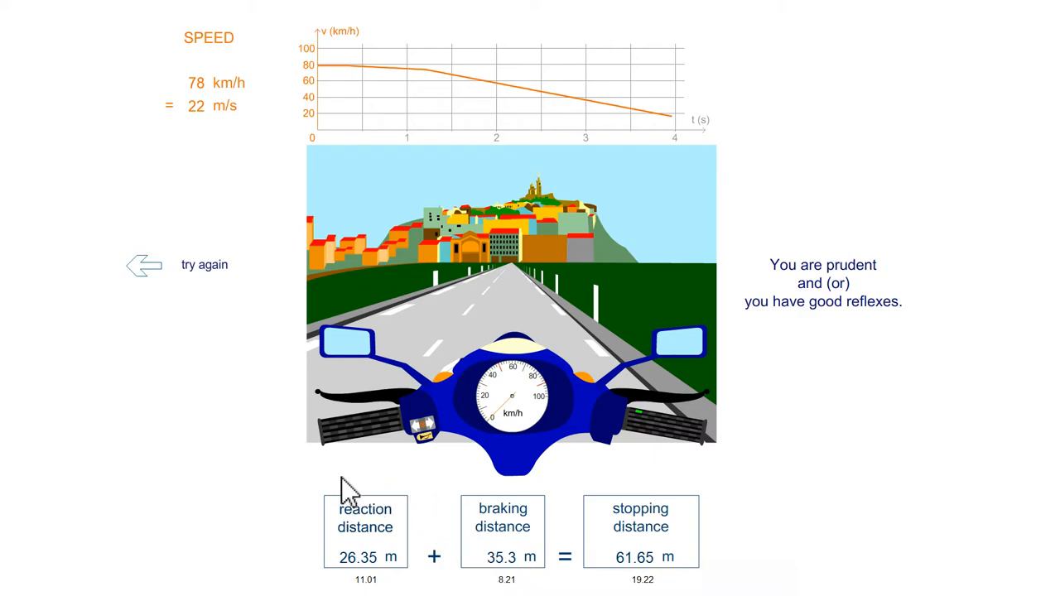
pyautogui.moveTo(551, 493)
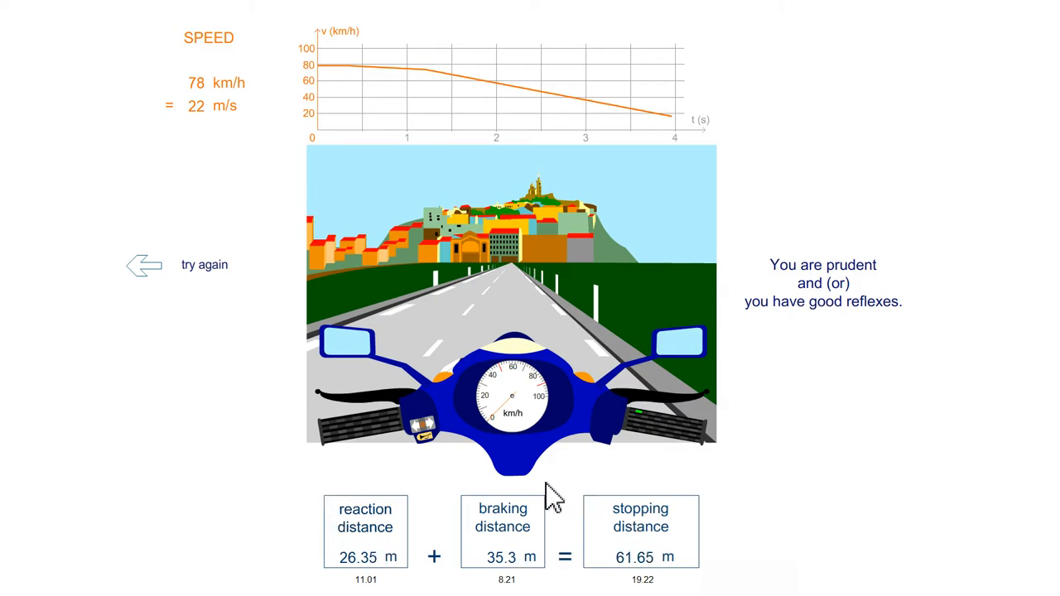
pyautogui.moveTo(685, 555)
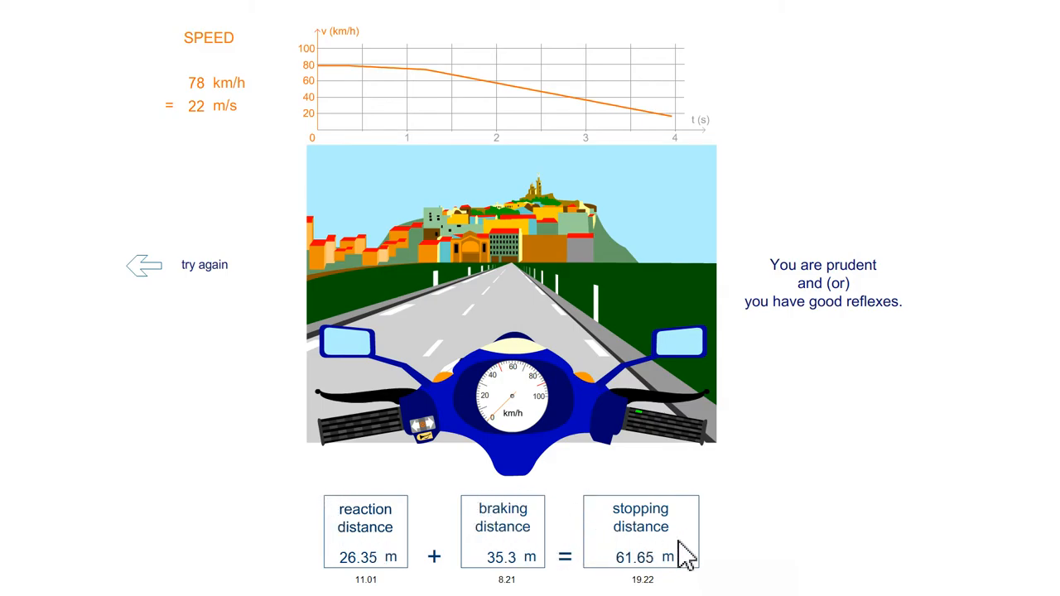
pyautogui.moveTo(613, 571)
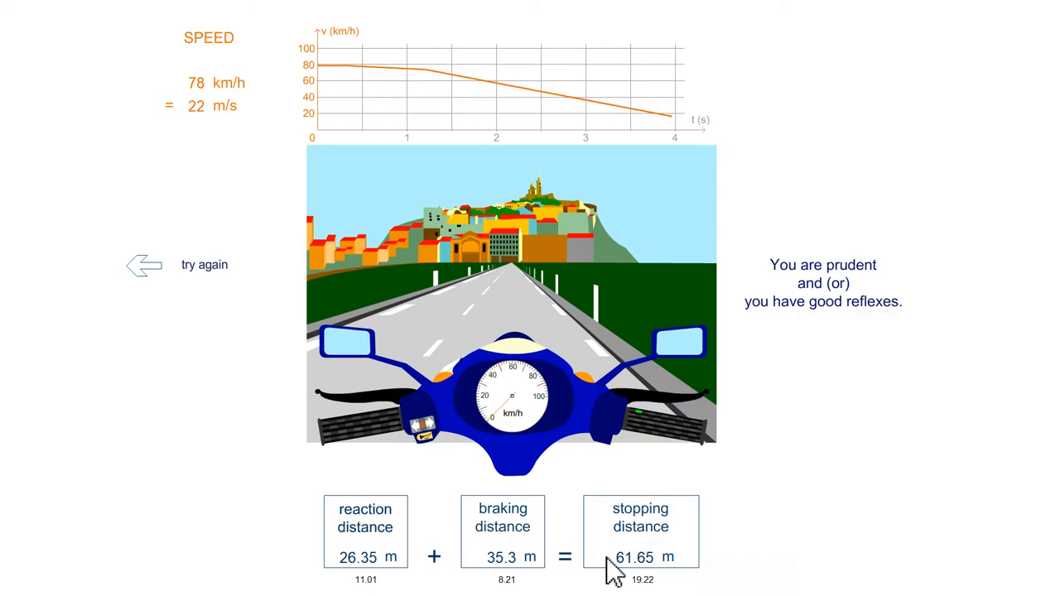
pyautogui.moveTo(729, 572)
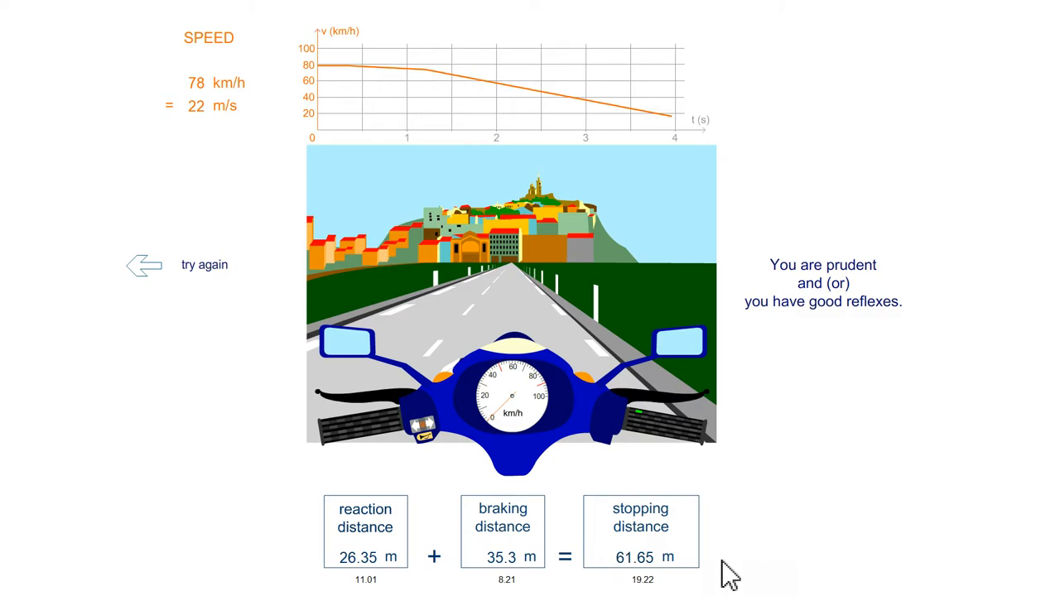
# Leave the 78 km/h results and return to road-condition selection
pyautogui.click(142, 265)
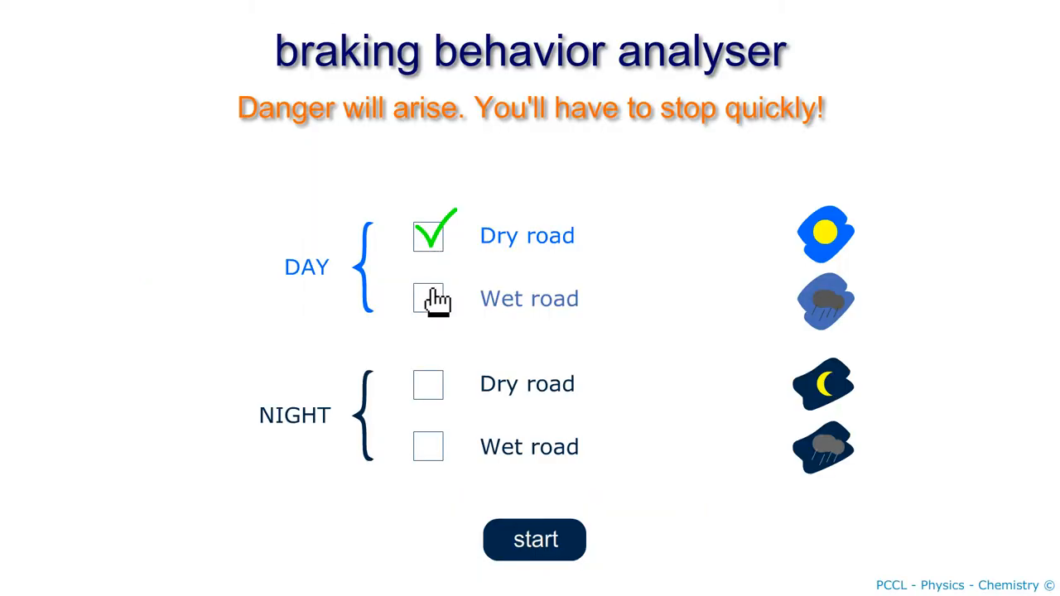
# Run the day wet-road test at 42 km/h, stopping in 29.42 m total
pyautogui.click(534, 539)
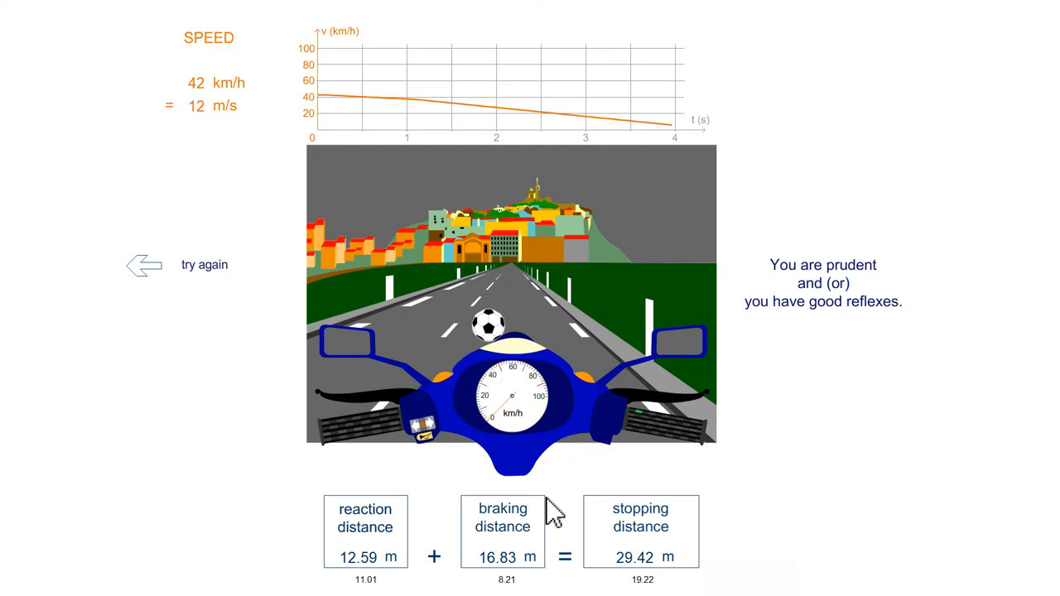
pyautogui.moveTo(489, 559)
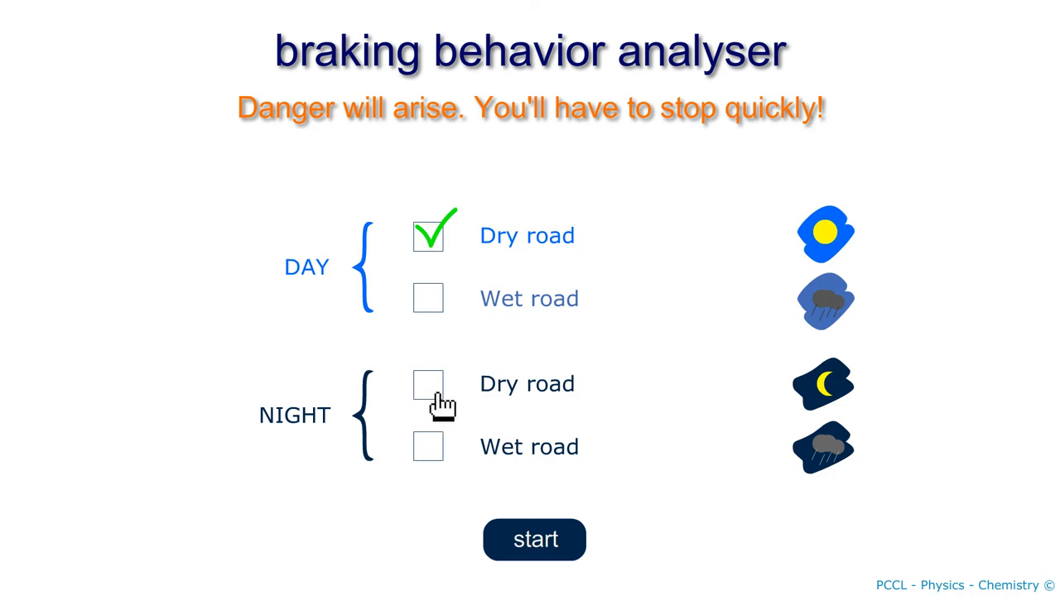
# Tick Night dry road, then switch the selection to Night wet road
pyautogui.click(429, 383)
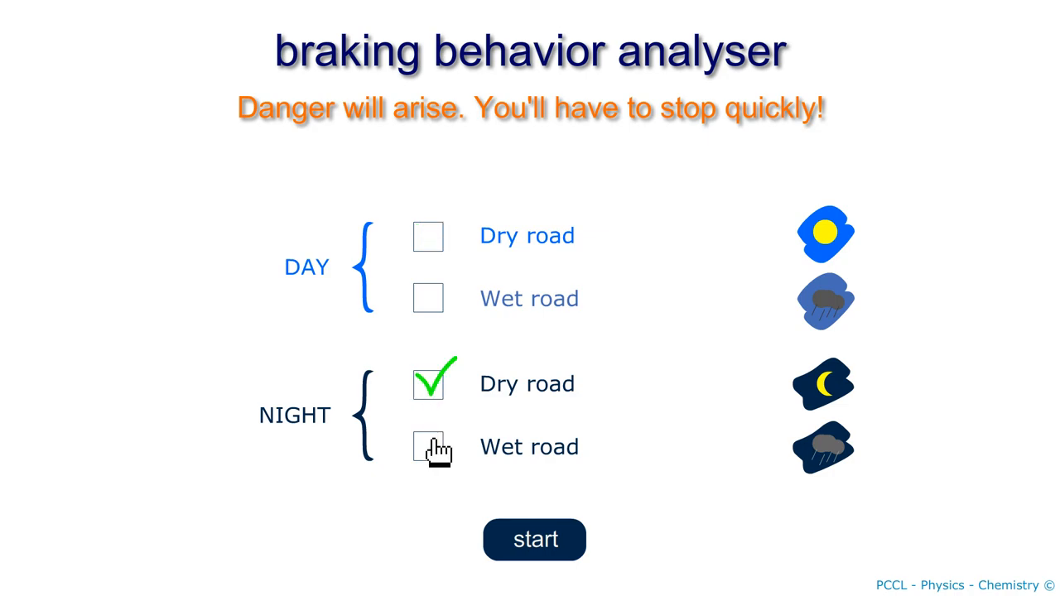
pyautogui.click(429, 446)
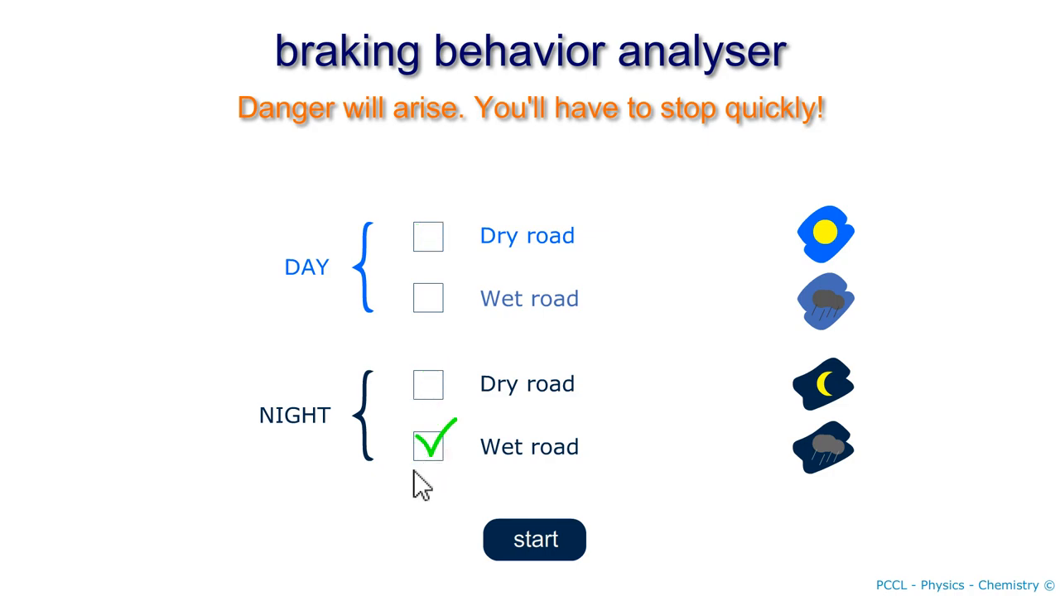